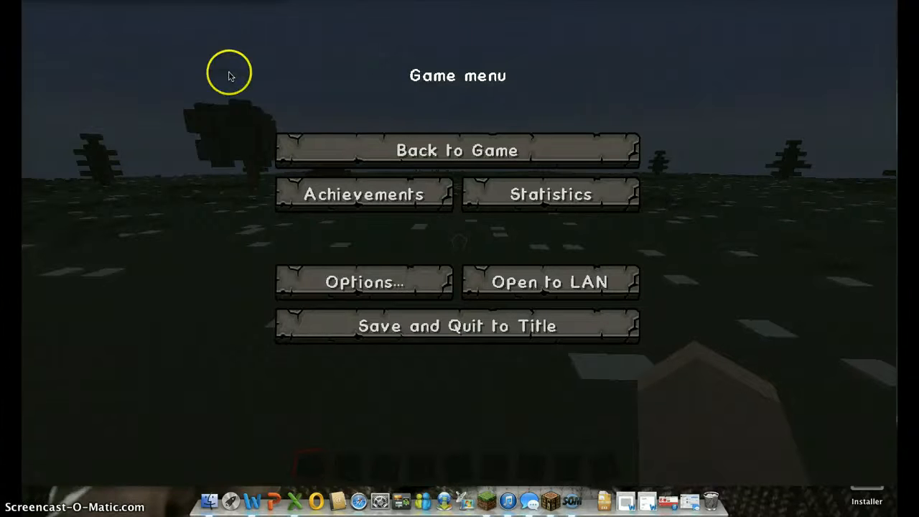
Return to the flat grassy world from the pause menu via Back to Game
left_click(457, 151)
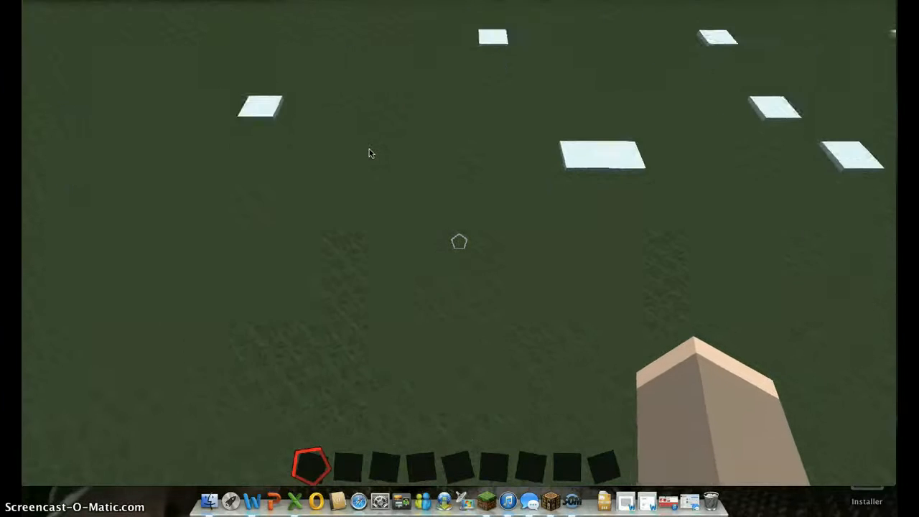
Bring up the creative inventory to choose fence and brick building materials
key("e")
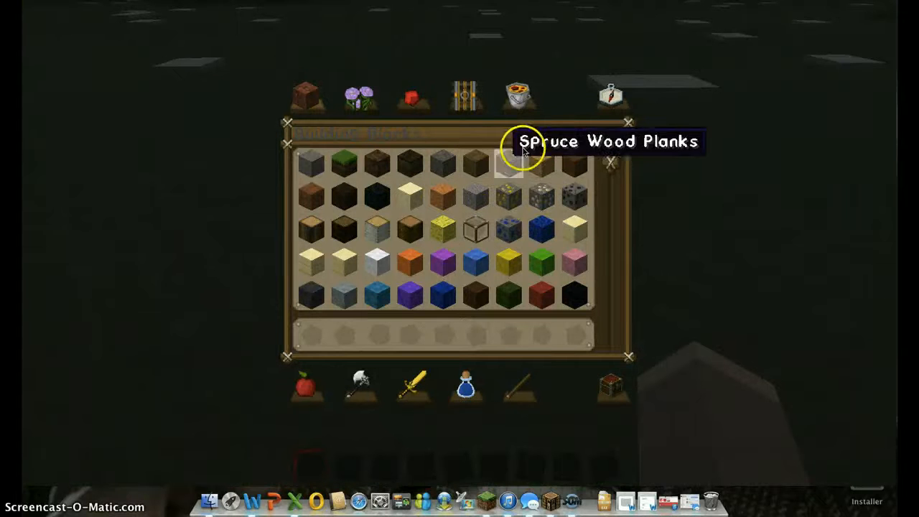
mouse_move(586, 371)
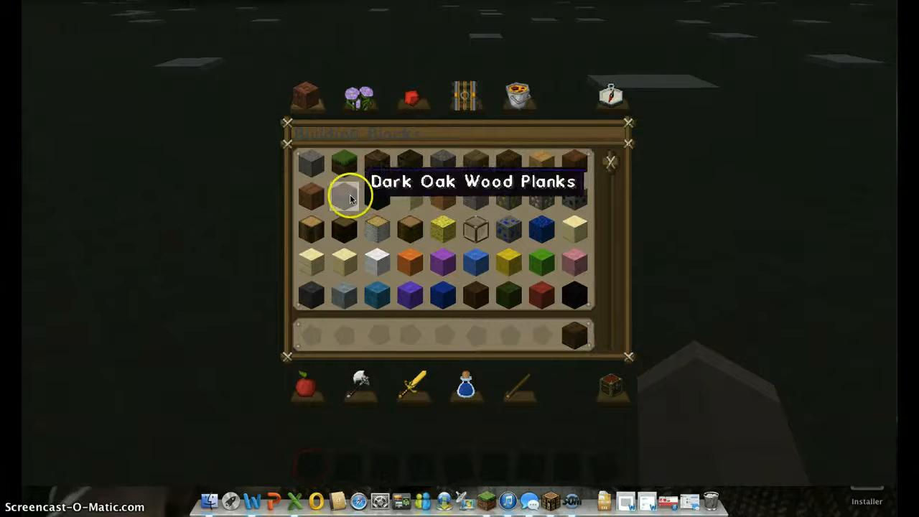
mouse_move(616, 275)
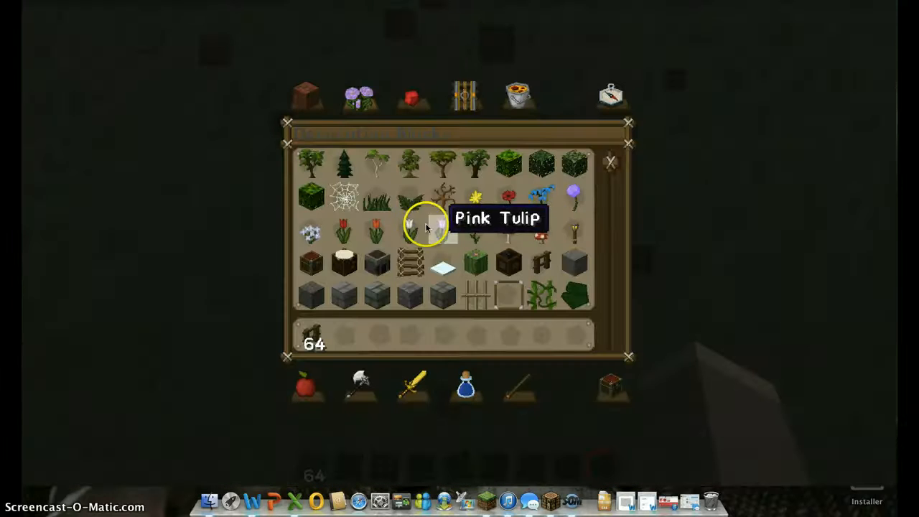
mouse_move(342, 259)
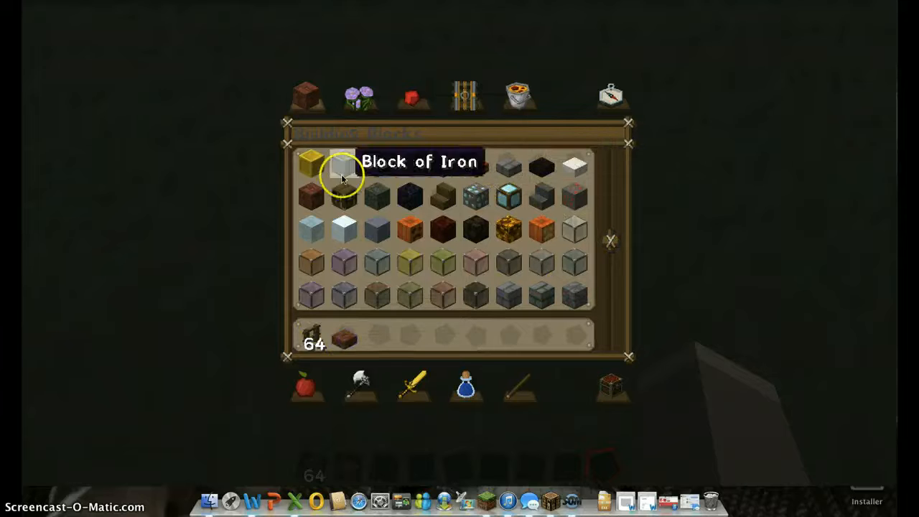
mouse_move(376, 342)
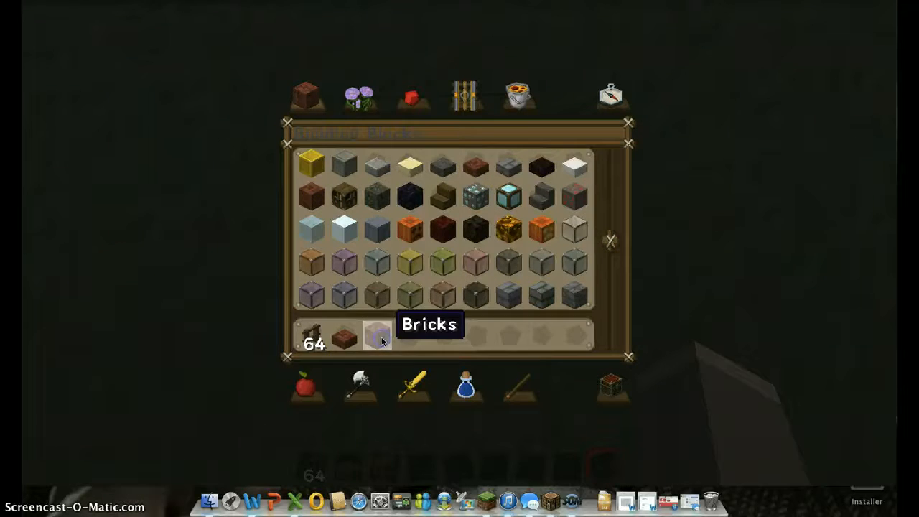
Place the wooden fence outline with brick corner pillars, then pause the game
key("e")
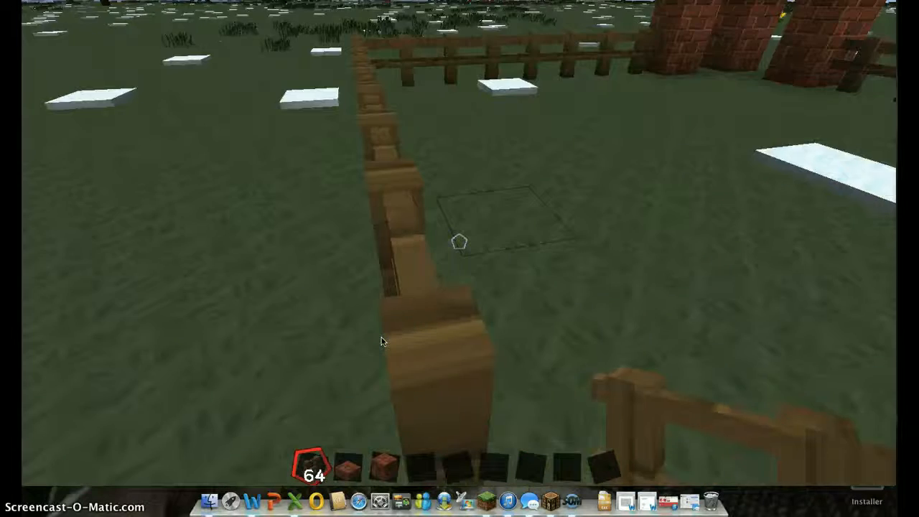
key("Escape")
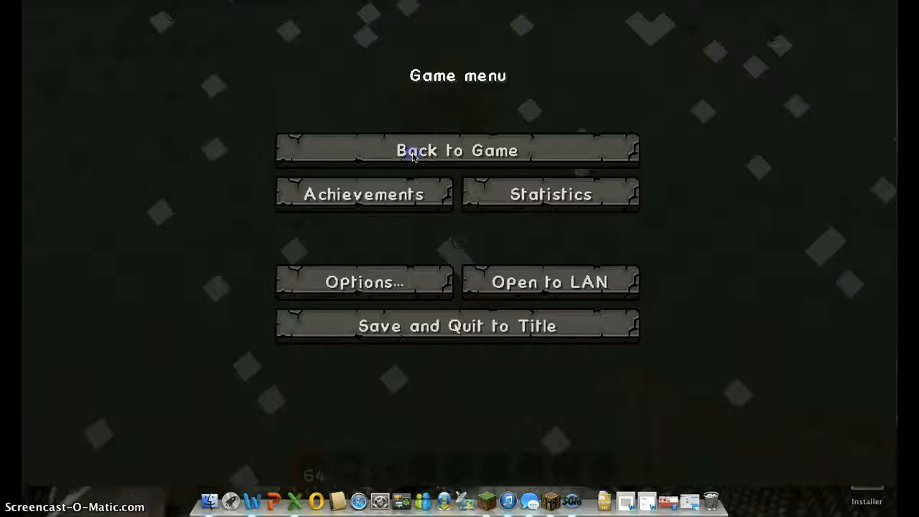
Resume play and lay a low brick wall along one side of the fence enclosure
left_click(457, 151)
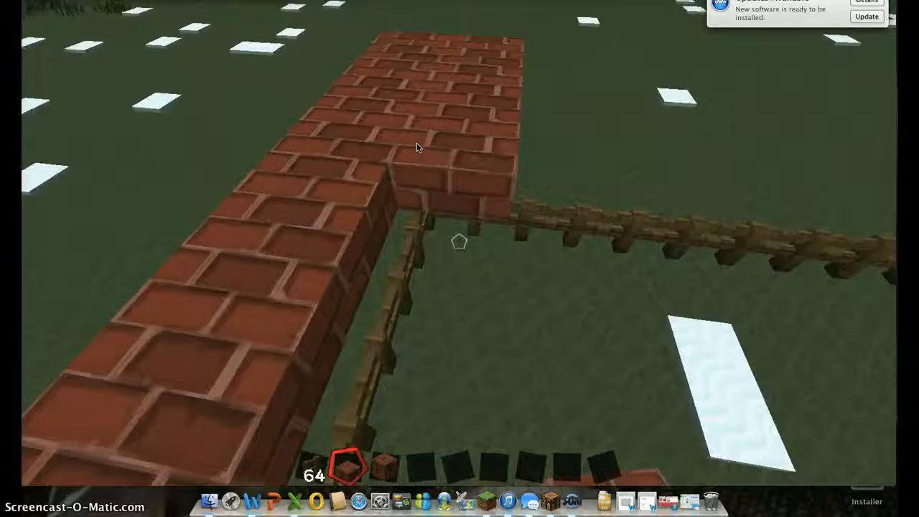
mouse_move(460, 258)
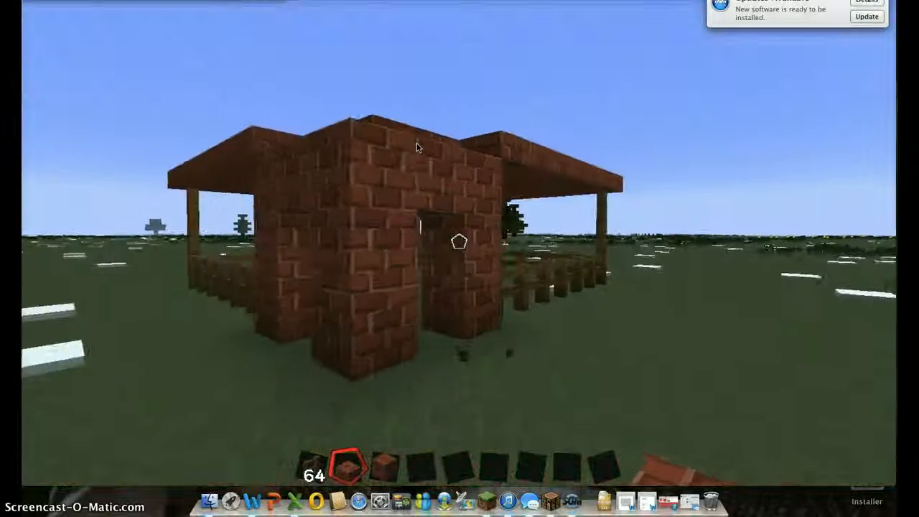
Raise the brick walls with a doorway and an overhanging roof on wooden posts
key("e")
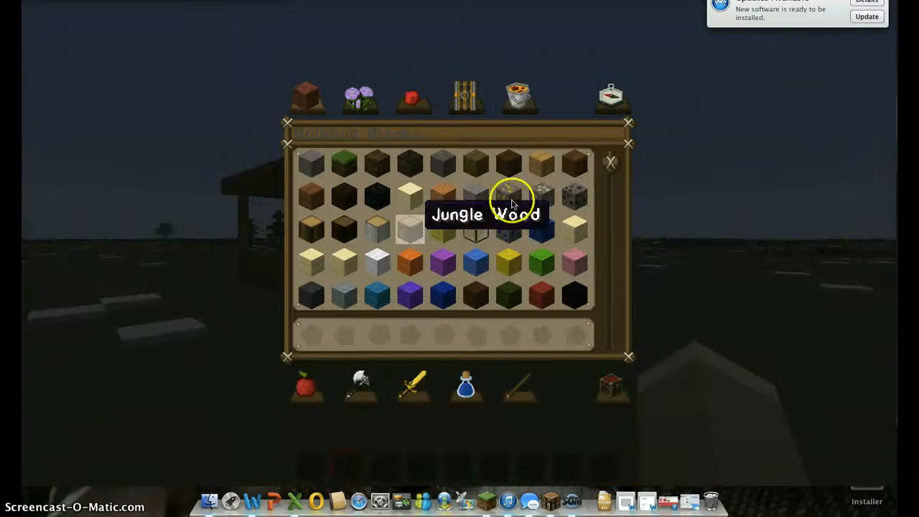
mouse_move(575, 194)
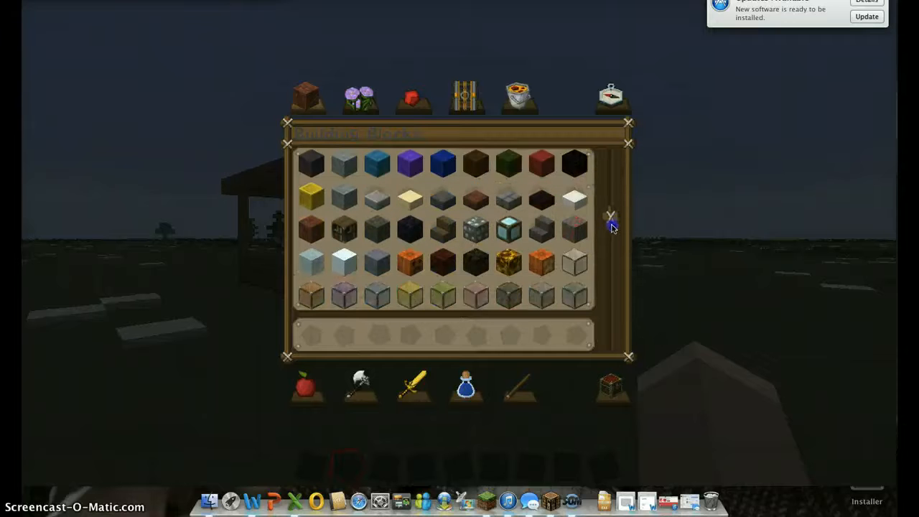
Collect roses, leaves and a lamp from Decoration and a cauldron from Brewing into the hotbar
scroll("down", 3)
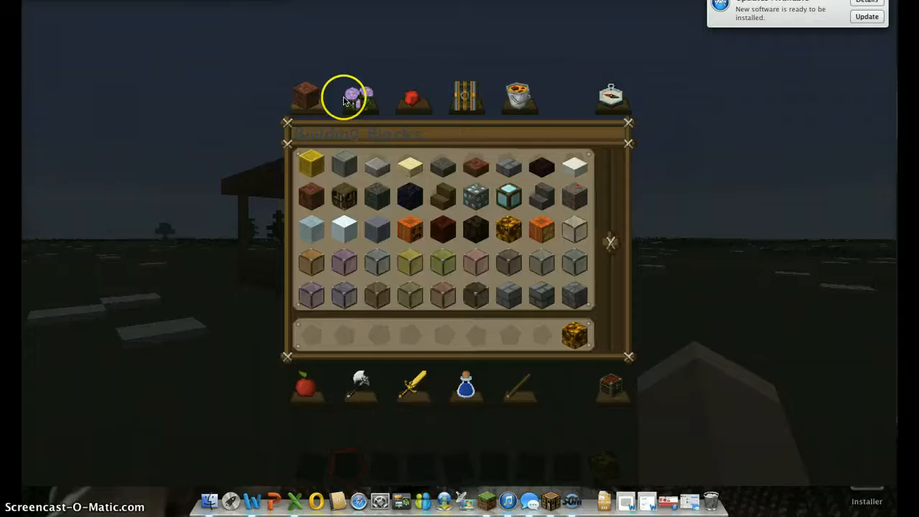
left_click(359, 95)
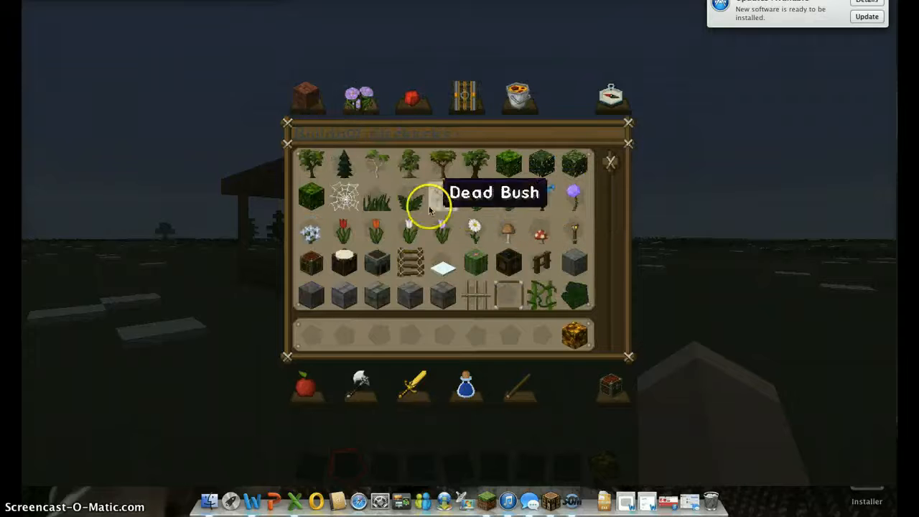
mouse_move(444, 271)
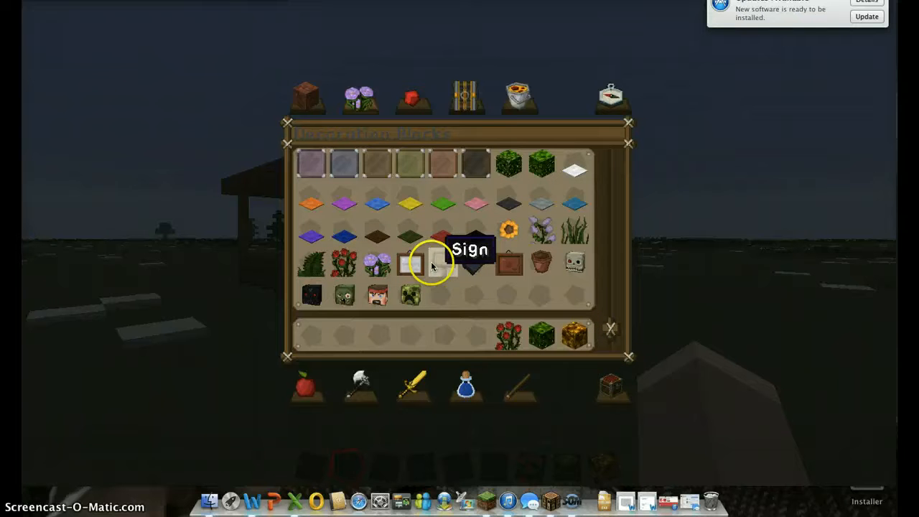
mouse_move(477, 237)
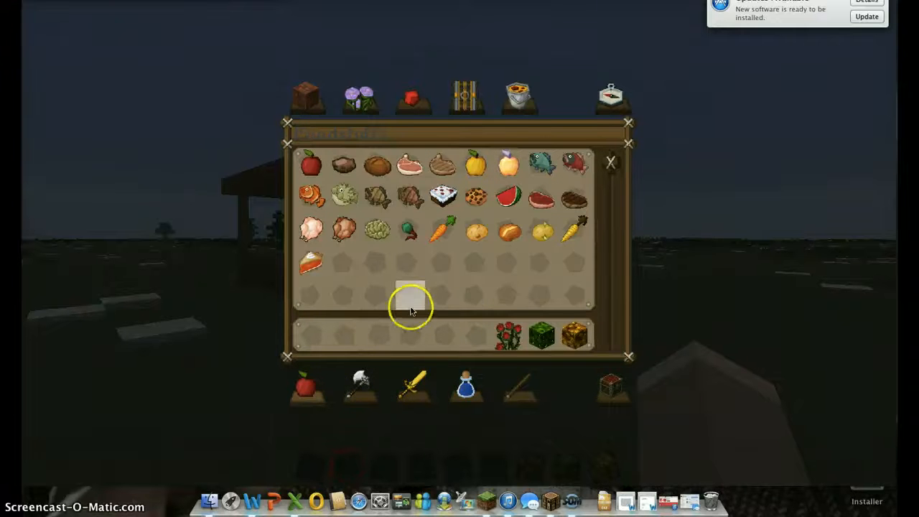
left_click(517, 97)
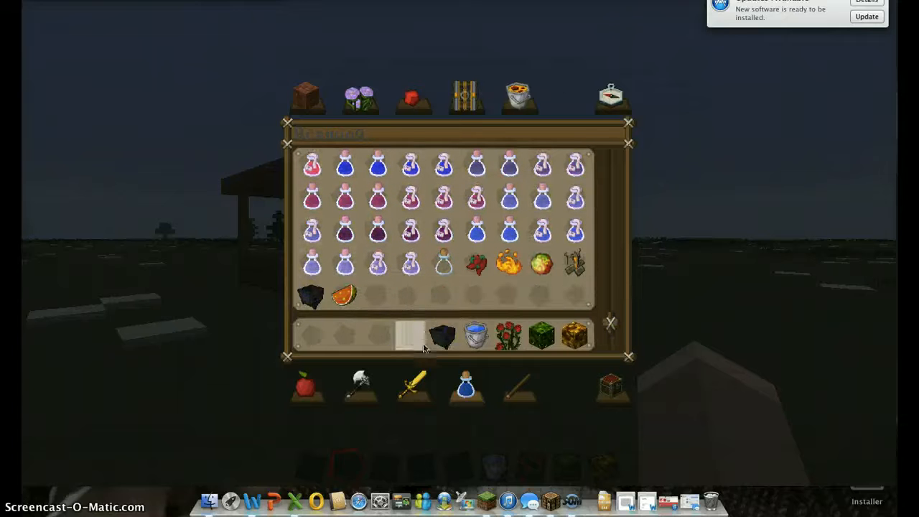
left_click(610, 161)
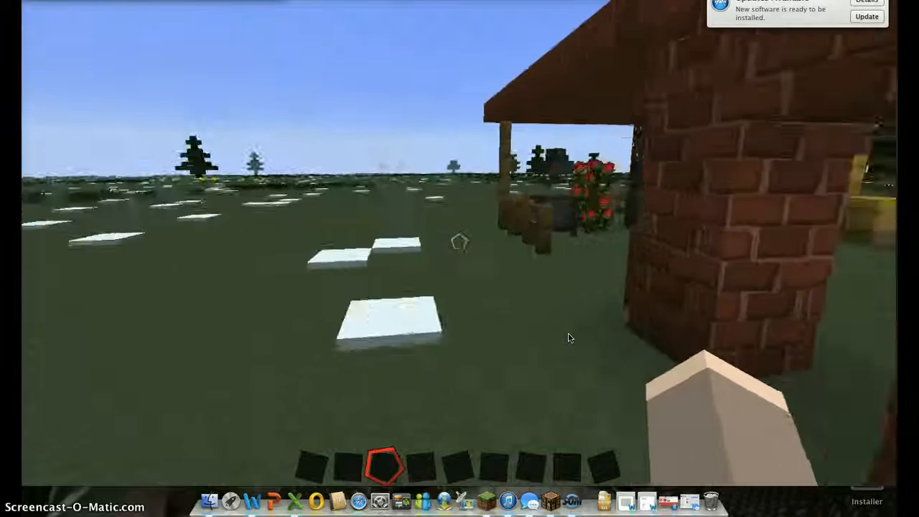
Add Bricks and a wooden door to the hotbar, then return to building
key("e")
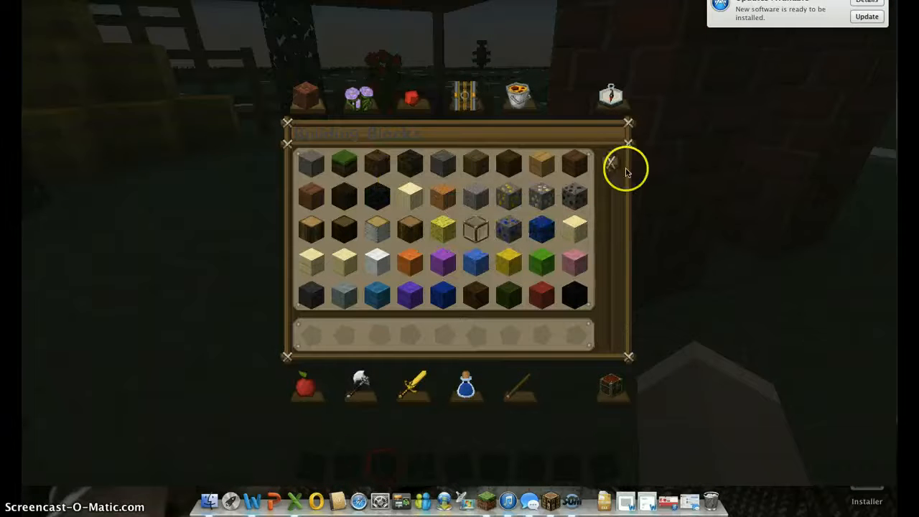
left_click(388, 95)
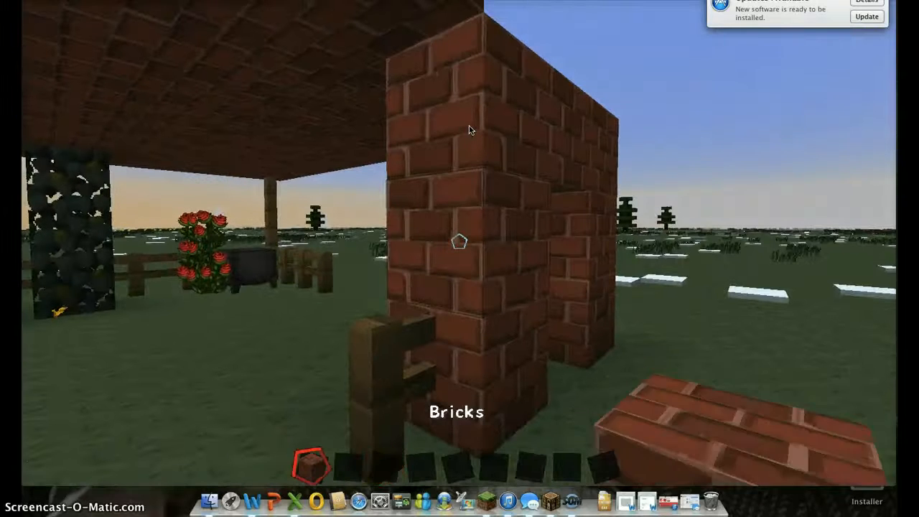
key("e")
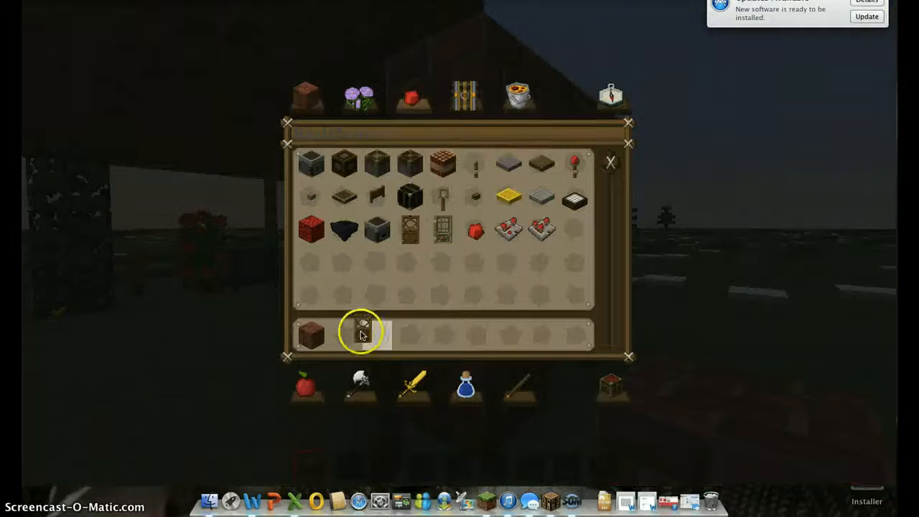
key("Escape")
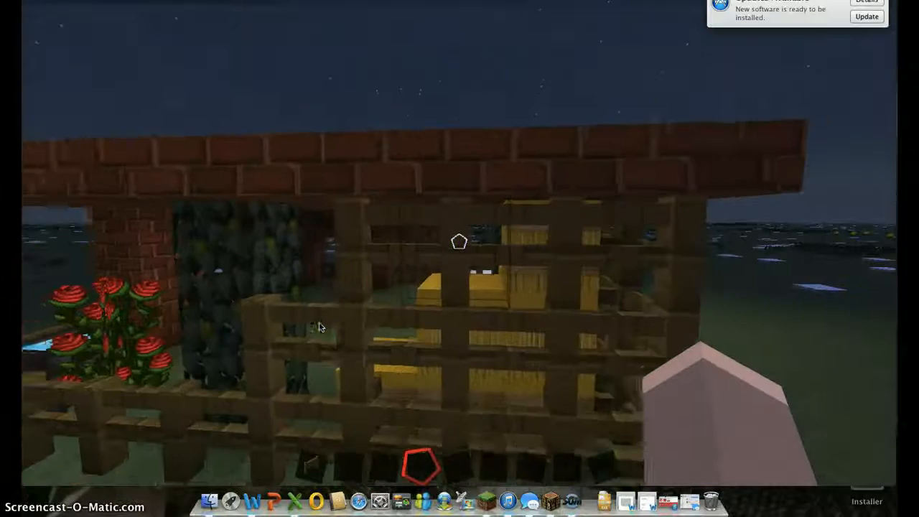
Fence the front of the hay-filled stall beside the roses, then pause the game
key("Escape")
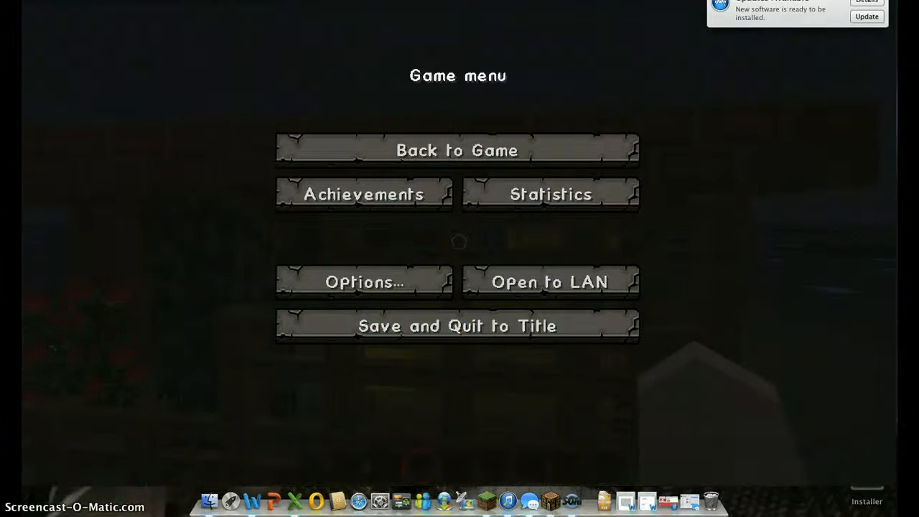